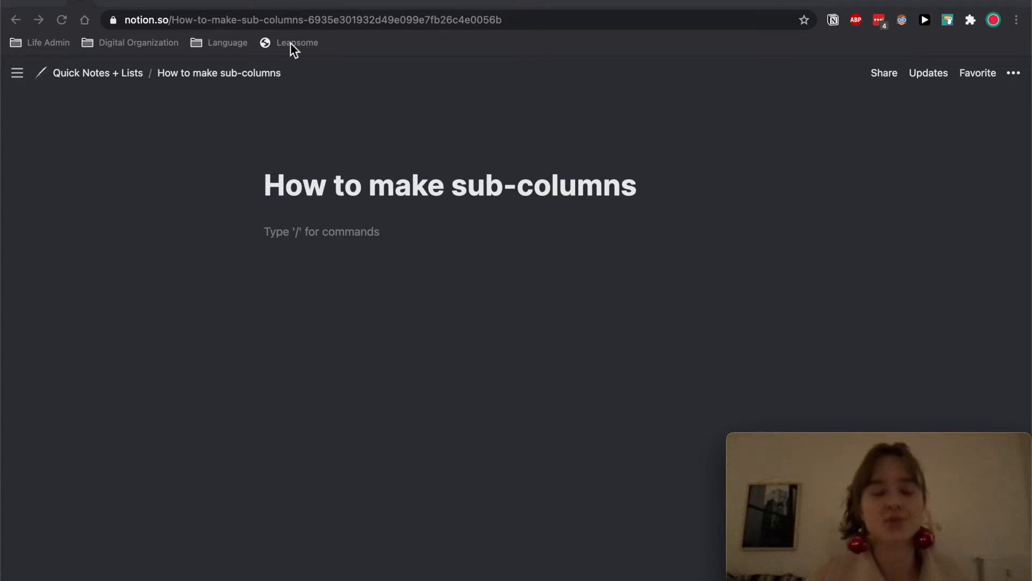
{"action": "mouse_move", "coordinate": [341, 235]}
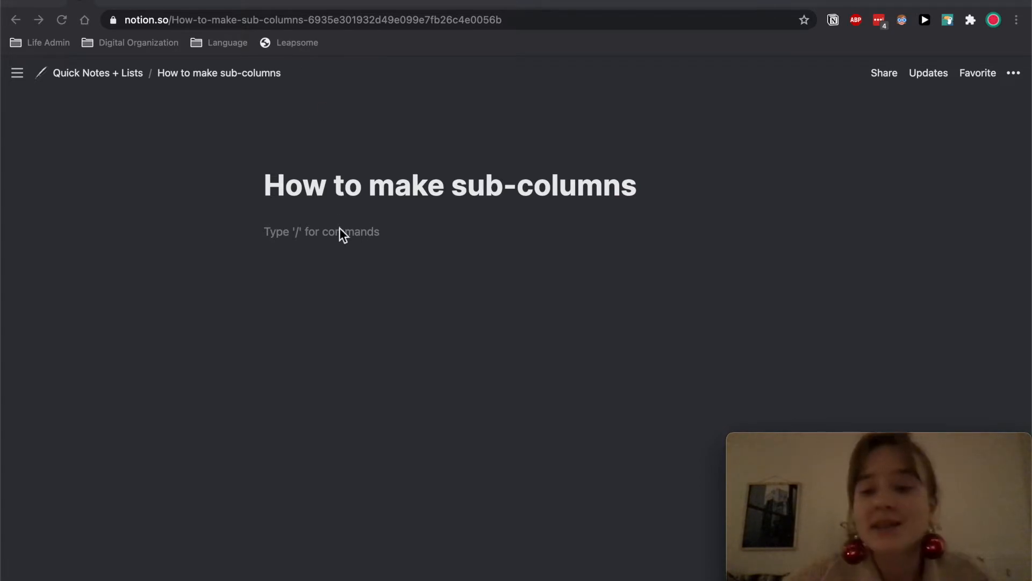
- Create c1 and c2 columns, then add test lines and a 'gsdv' toggle holding c1 and c2 under the first column
{"action": "left_click", "coordinate": [322, 231]}
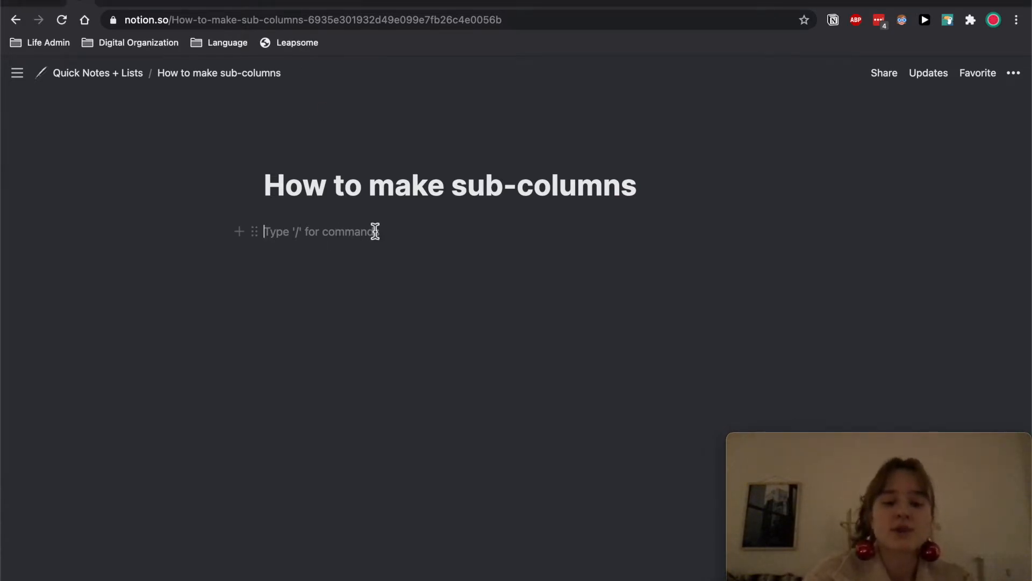
{"action": "type", "text": "c1"}
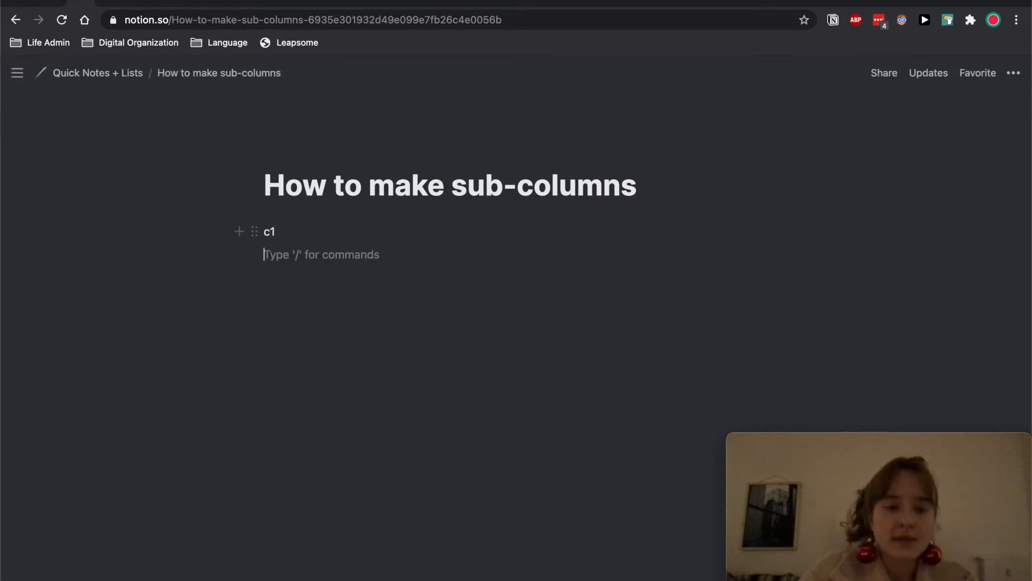
{"action": "type", "text": "c2"}
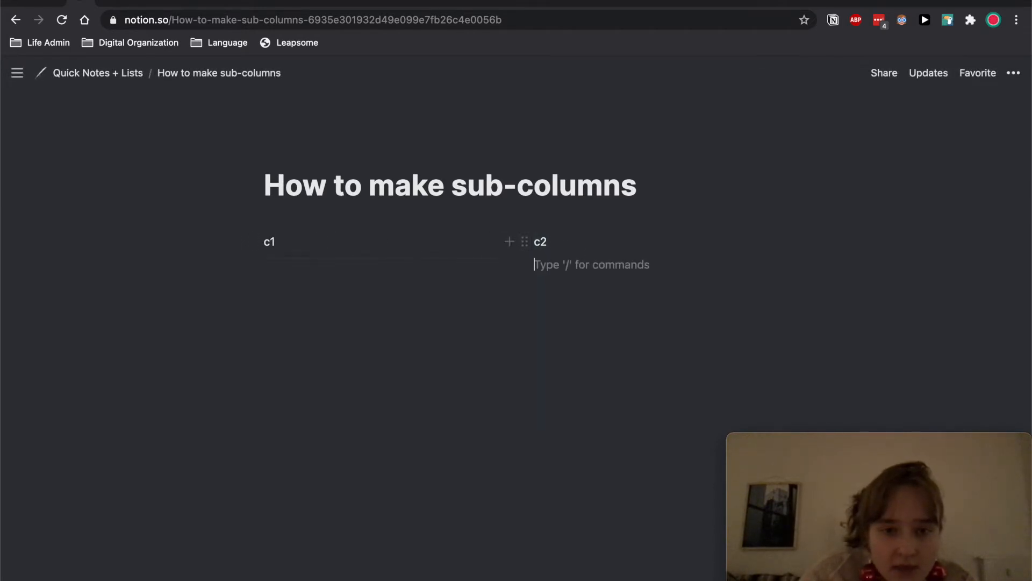
{"action": "type", "text": "d"}
{"action": "type", "text": "c"}
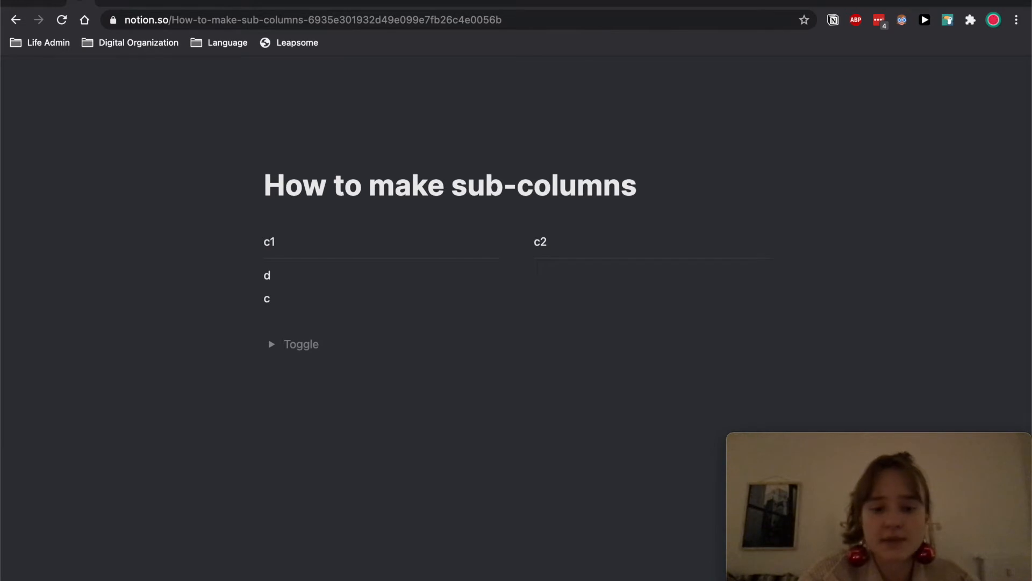
{"action": "type", "text": "gsdv"}
{"action": "type", "text": "c1"}
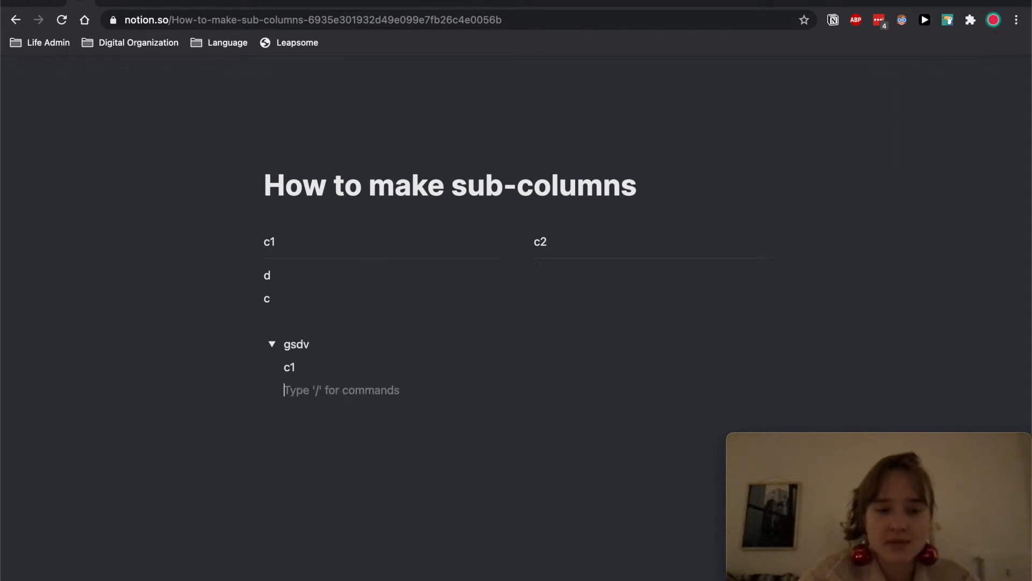
{"action": "type", "text": "c2"}
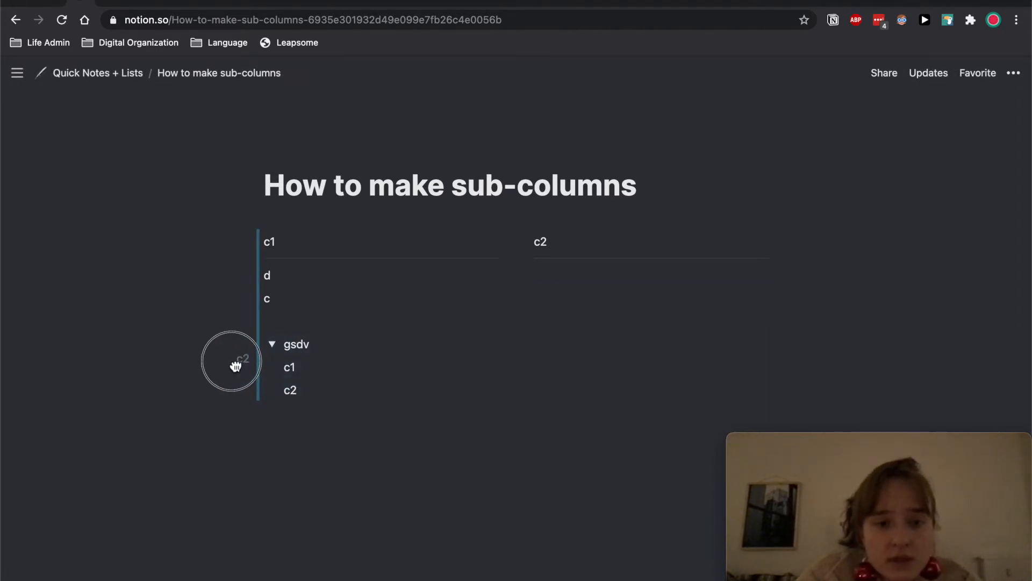
- Remove the test lines and toggle under c1 and insert a new Untitled page block there
{"action": "left_click", "coordinate": [289, 390]}
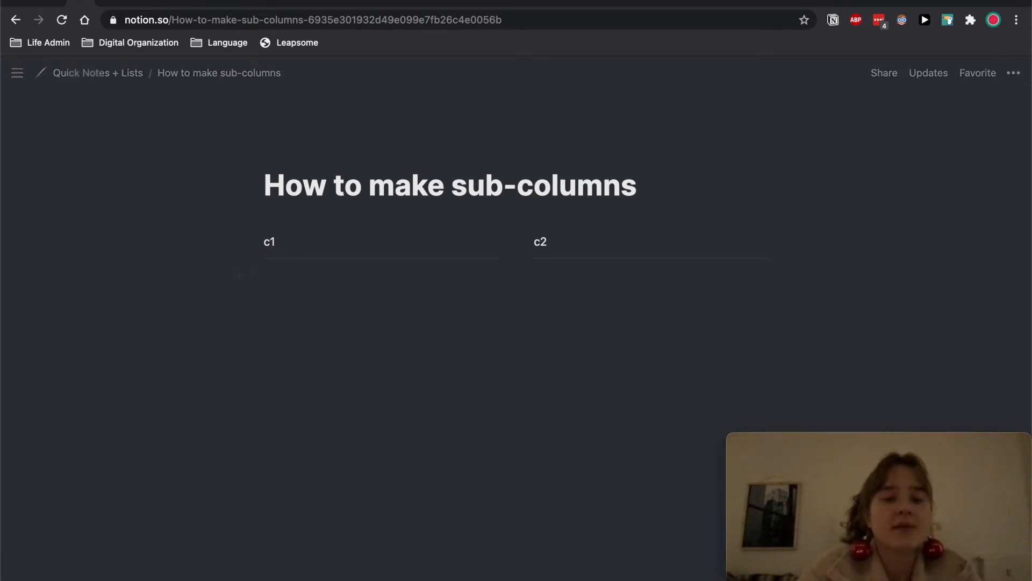
{"action": "left_click", "coordinate": [322, 275]}
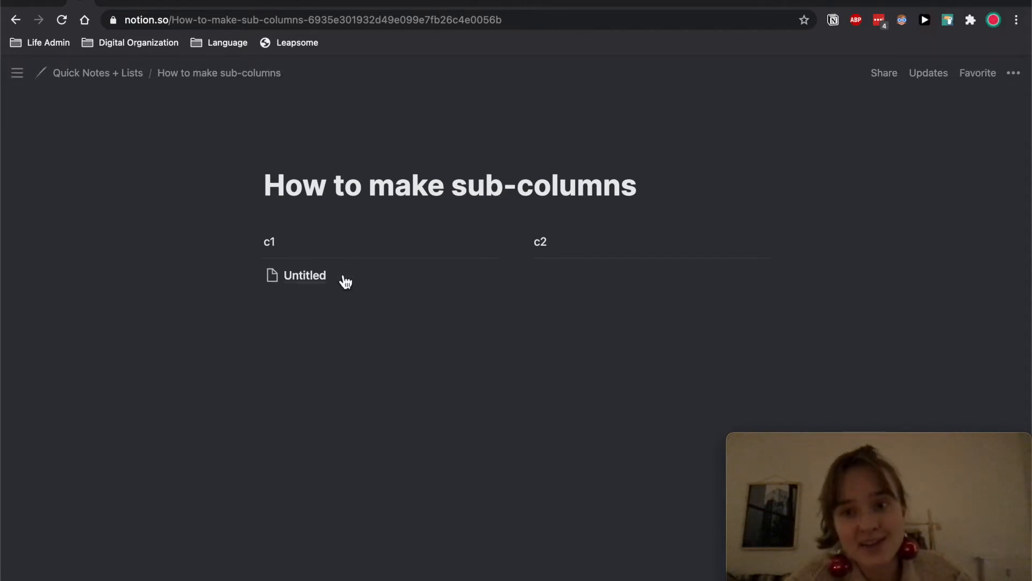
- Inside the Untitled sub-page, write c1 and c2 and arrange them as two side-by-side columns
{"action": "left_click", "coordinate": [304, 274]}
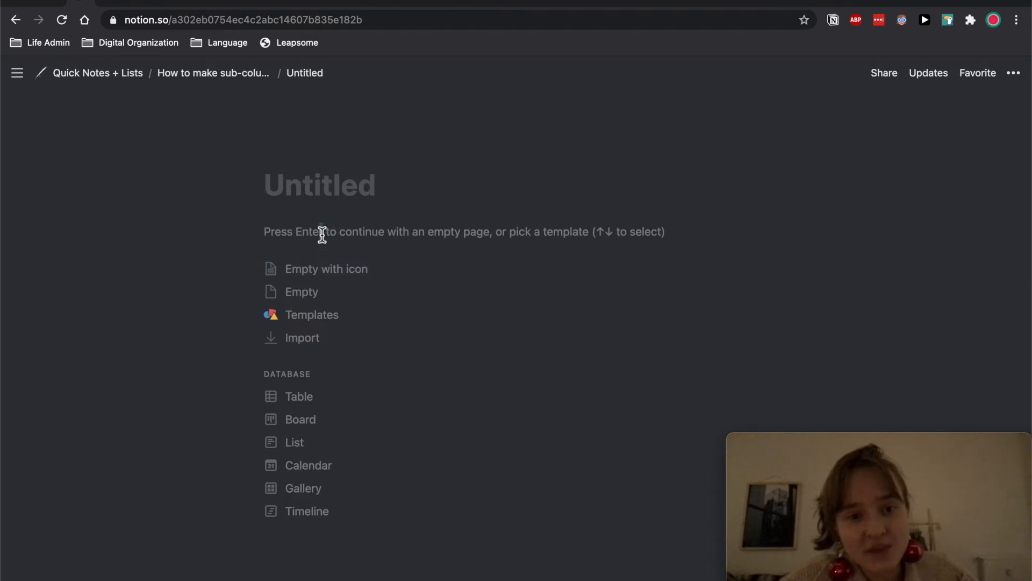
{"action": "type", "text": "c1"}
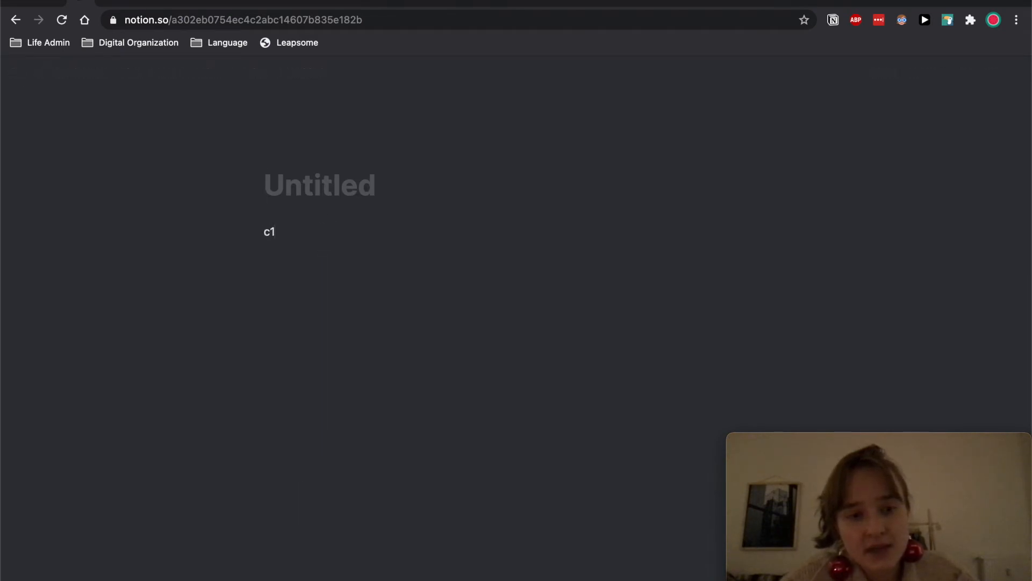
{"action": "type", "text": "c2"}
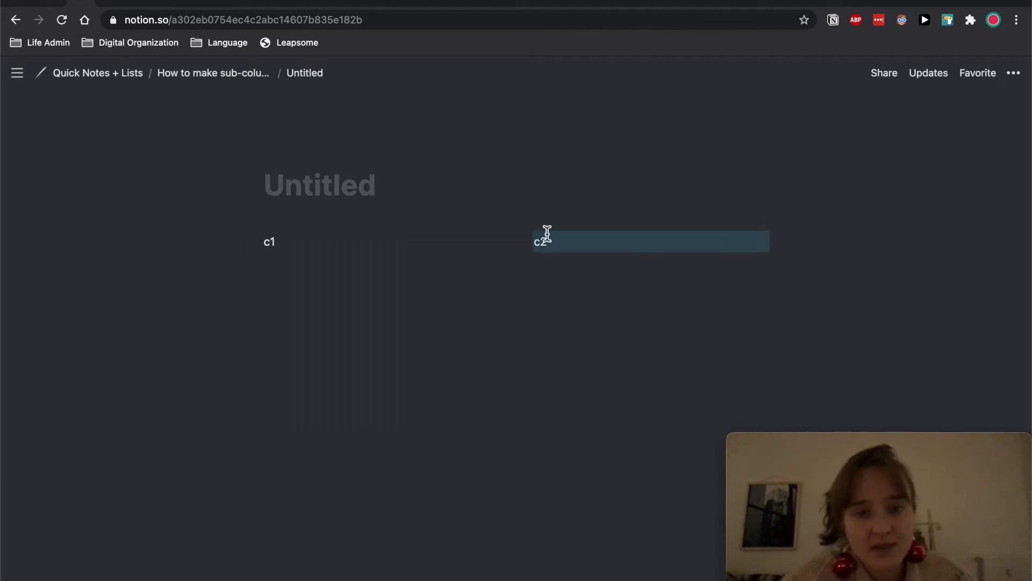
{"action": "mouse_move", "coordinate": [472, 233]}
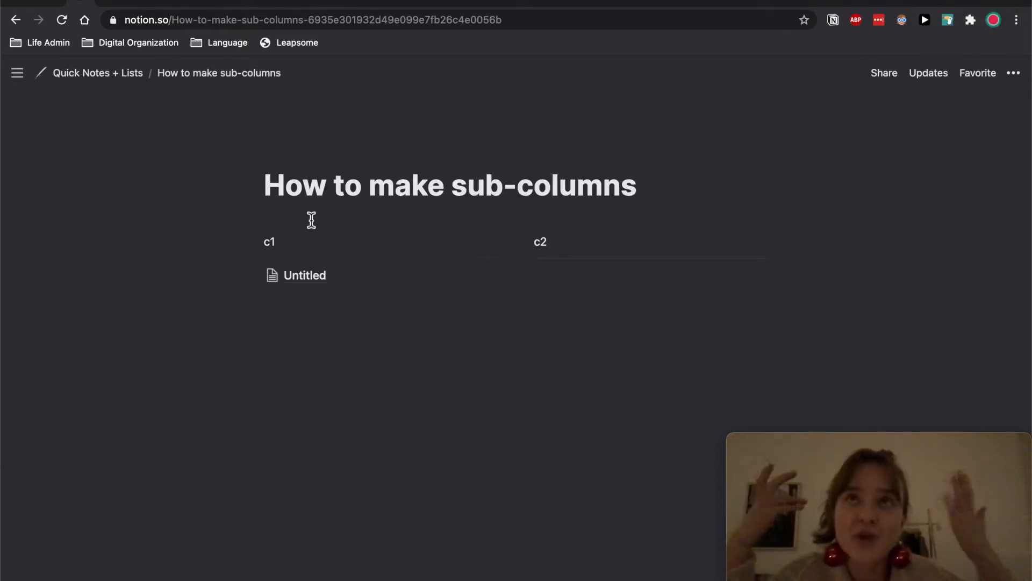
{"action": "mouse_move", "coordinate": [400, 276]}
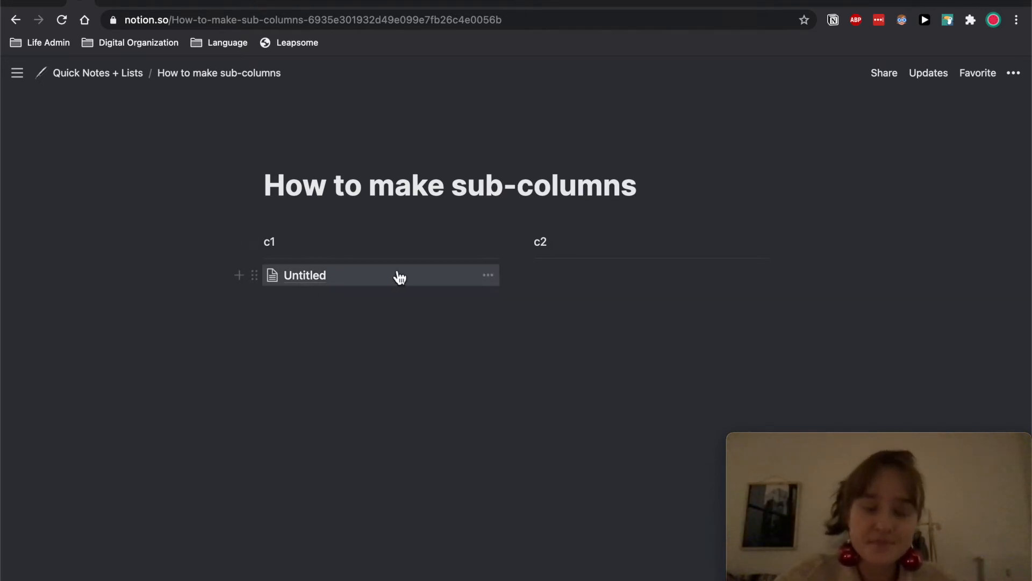
- Convert the Untitled page block into Text so its c1 and c2 columns nest inside the first column
{"action": "left_click", "coordinate": [488, 275]}
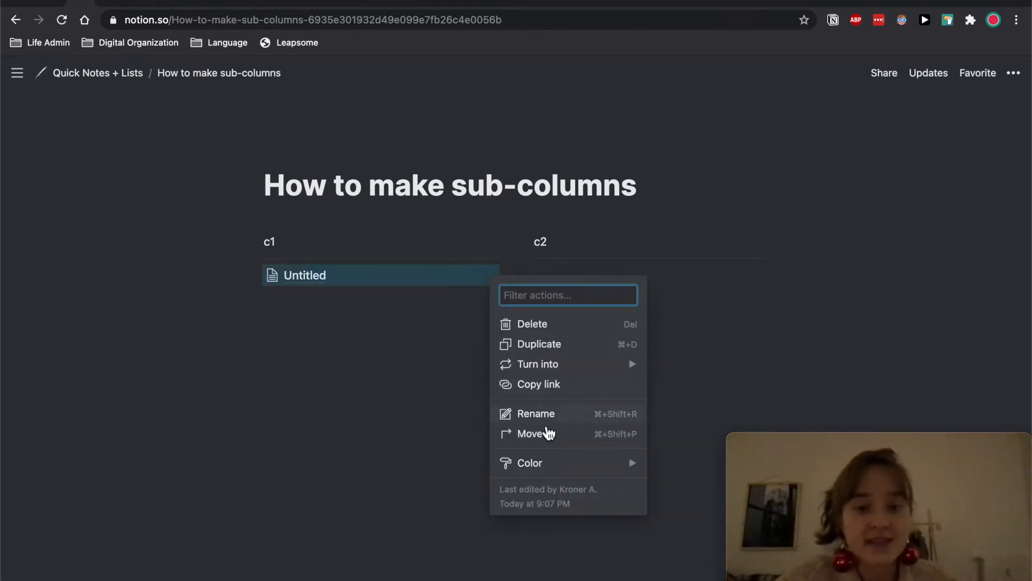
{"action": "left_click", "coordinate": [538, 363]}
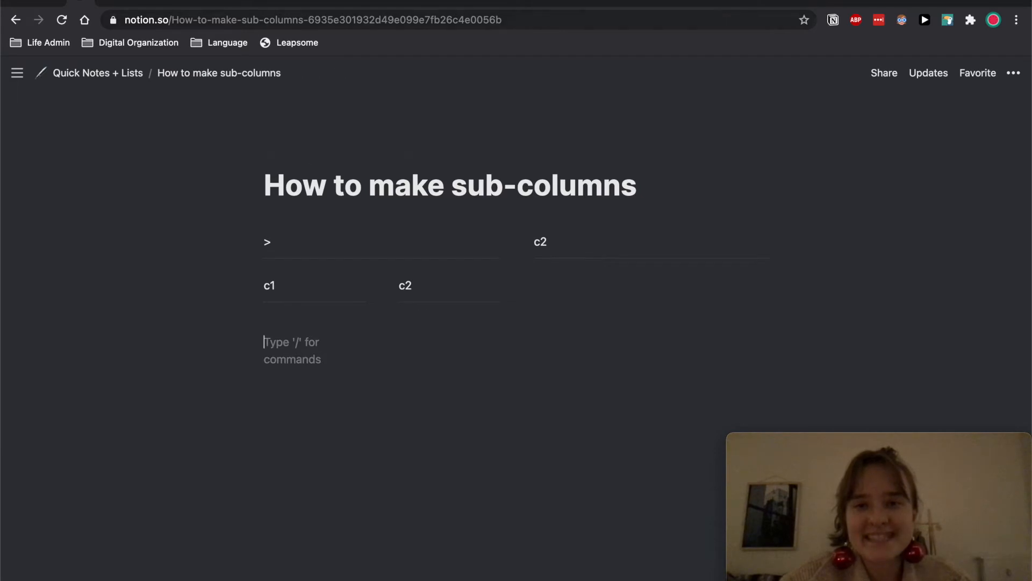
- Browse from the sidebar to Easy Template Buttons, then switch to the Quick Notes + Lists page
{"action": "left_click", "coordinate": [18, 72]}
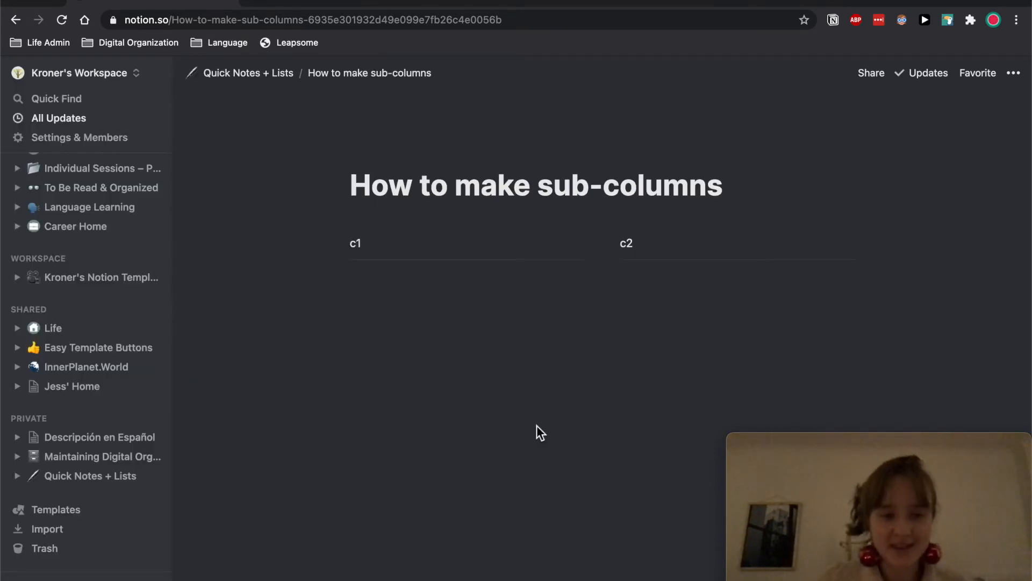
{"action": "mouse_move", "coordinate": [79, 367]}
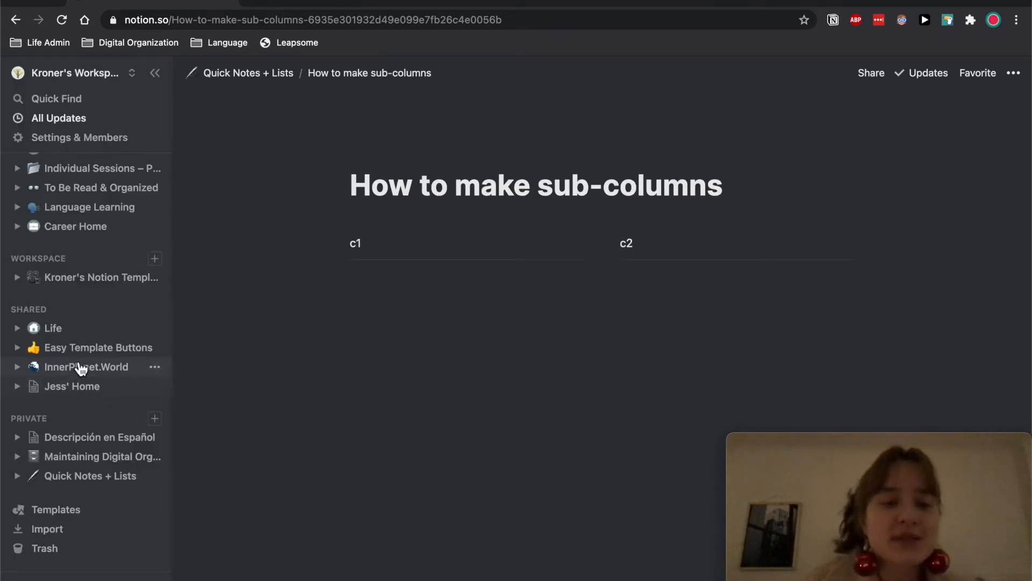
{"action": "mouse_move", "coordinate": [84, 347]}
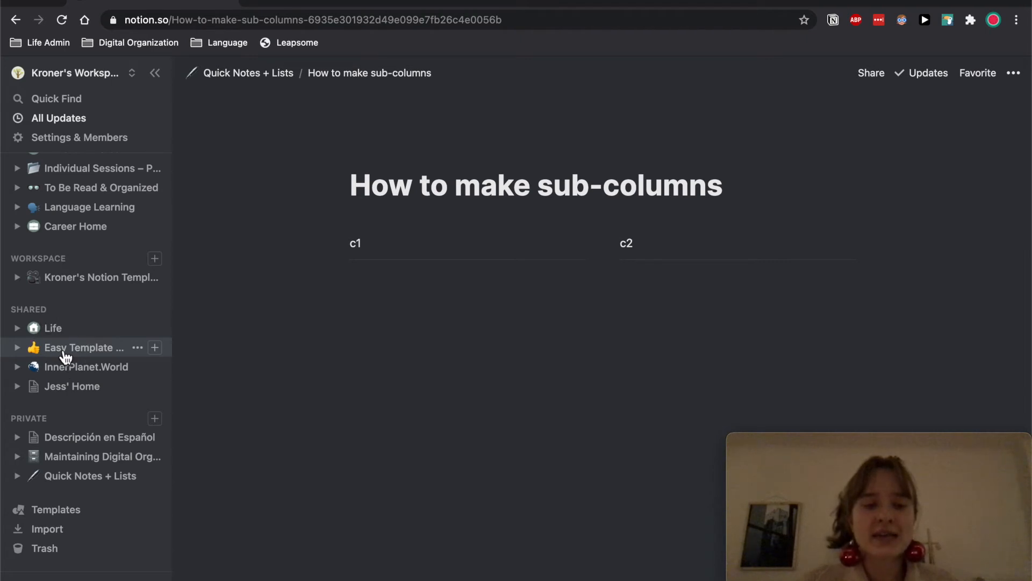
{"action": "left_click", "coordinate": [84, 347]}
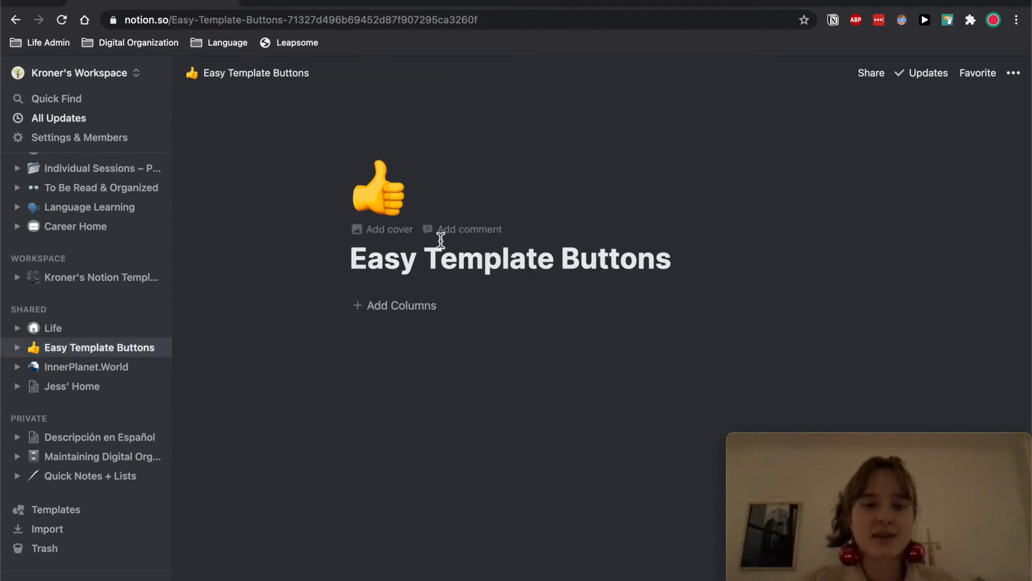
{"action": "mouse_move", "coordinate": [372, 323]}
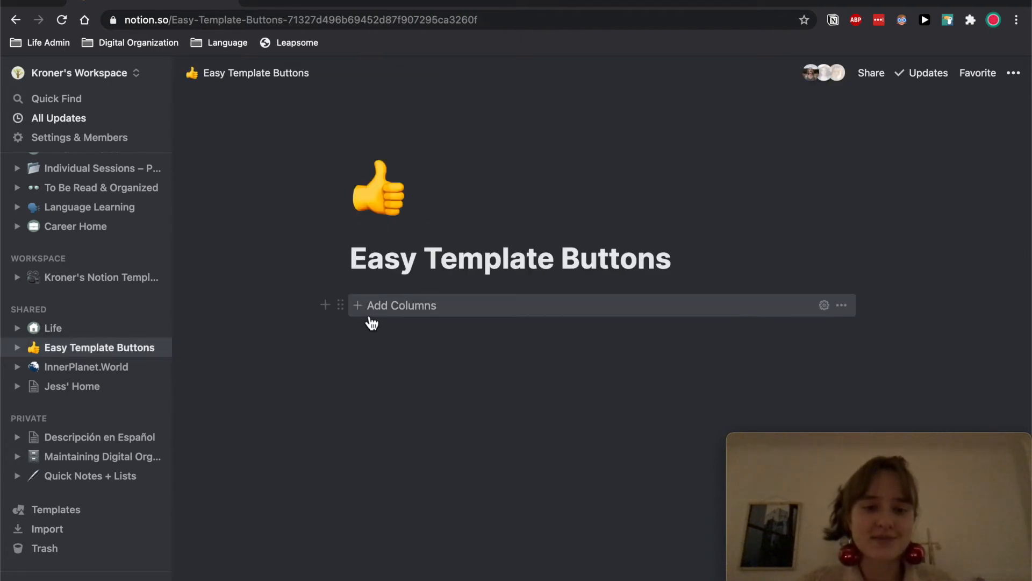
{"action": "mouse_move", "coordinate": [391, 323]}
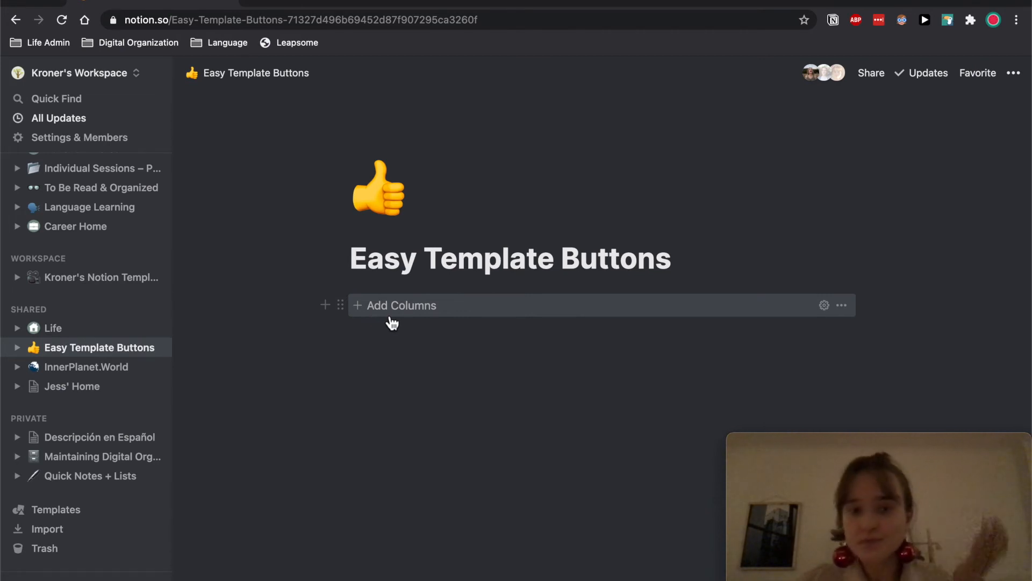
{"action": "mouse_move", "coordinate": [742, 321]}
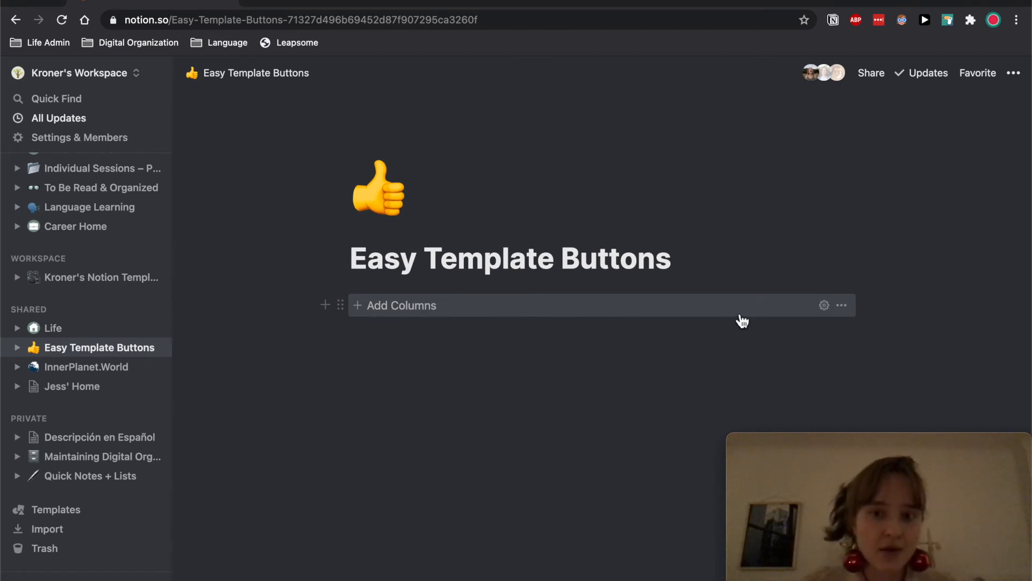
{"action": "mouse_move", "coordinate": [389, 338]}
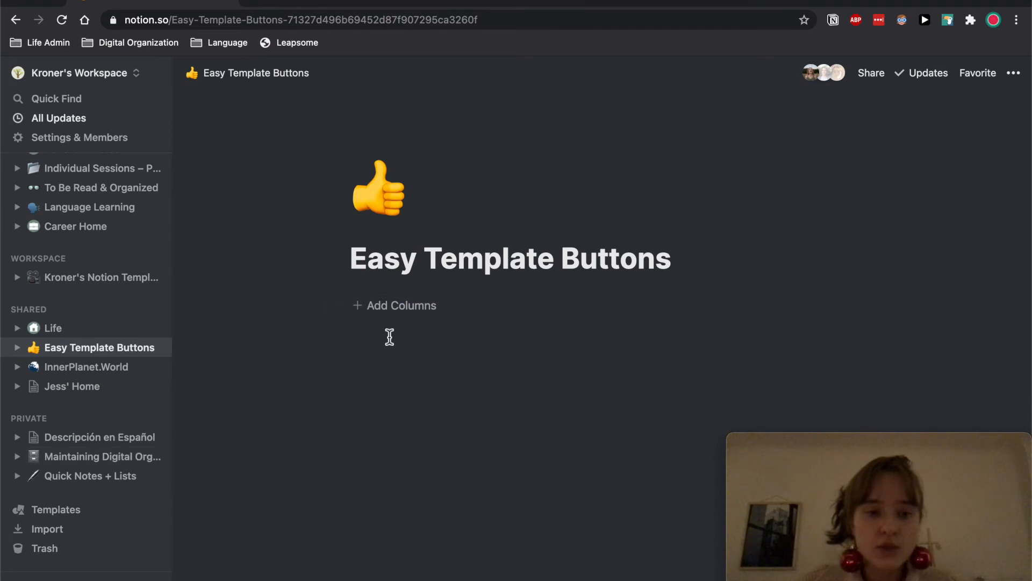
{"action": "mouse_move", "coordinate": [439, 351]}
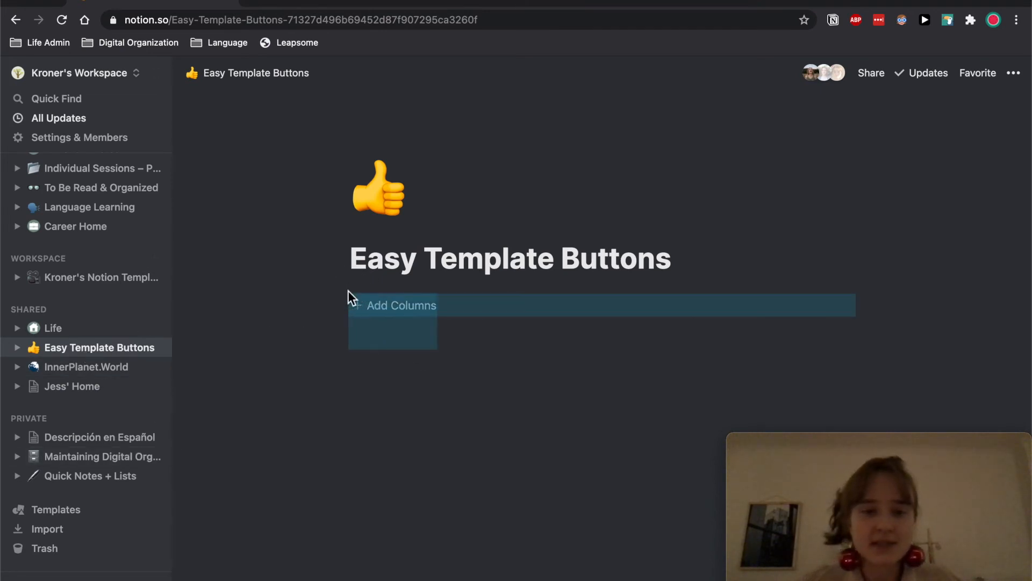
{"action": "left_click", "coordinate": [83, 476]}
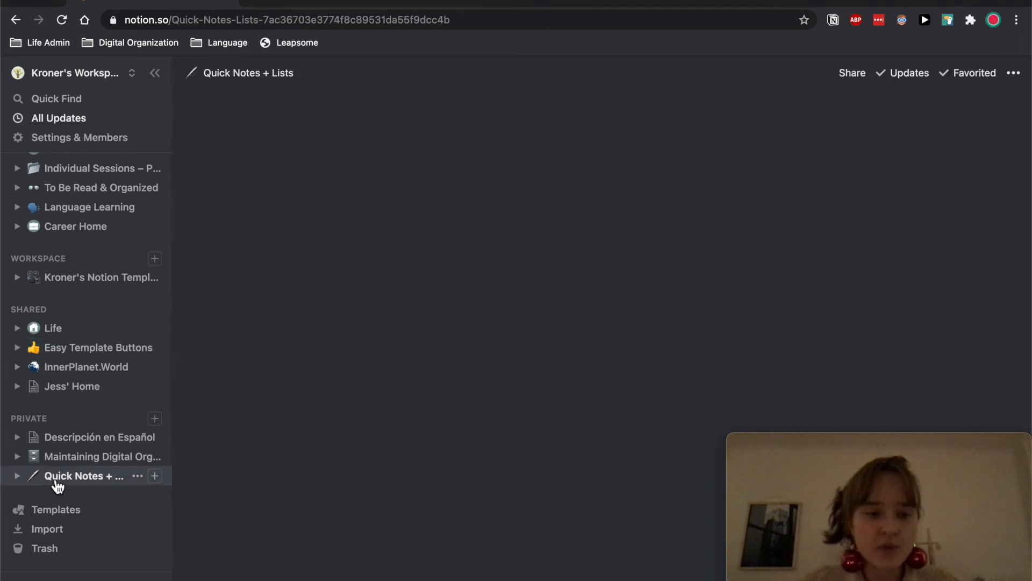
- Return to the sub-columns page and use the Add Columns button to give c2 its own sub-columns
{"action": "left_click", "coordinate": [84, 475]}
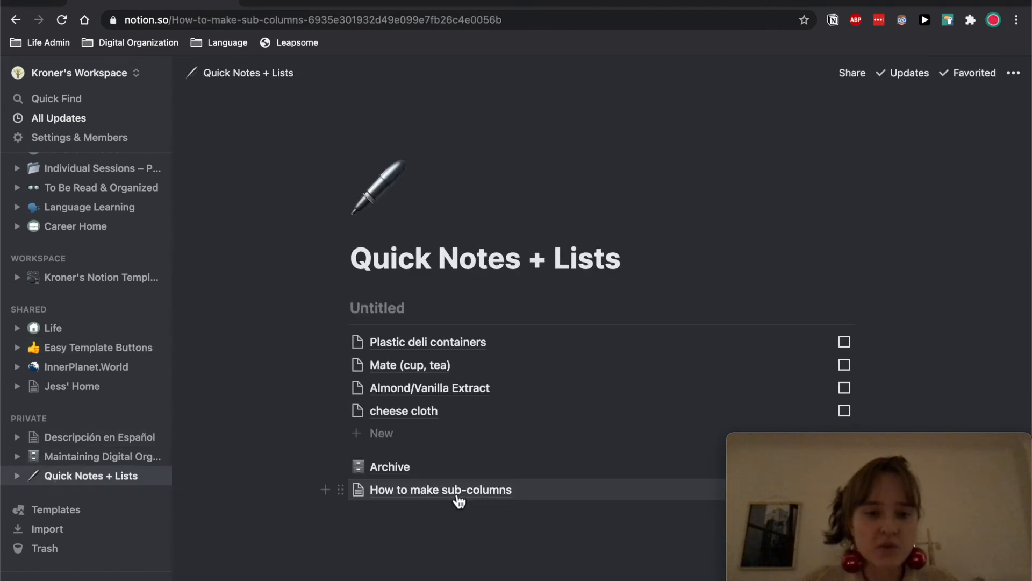
{"action": "left_click", "coordinate": [439, 490]}
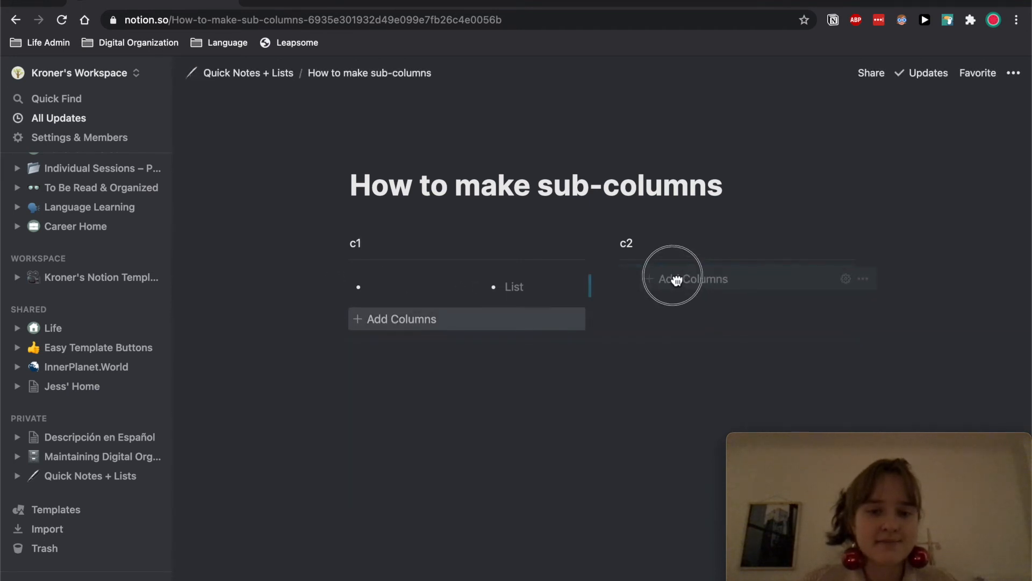
{"action": "mouse_move", "coordinate": [634, 290]}
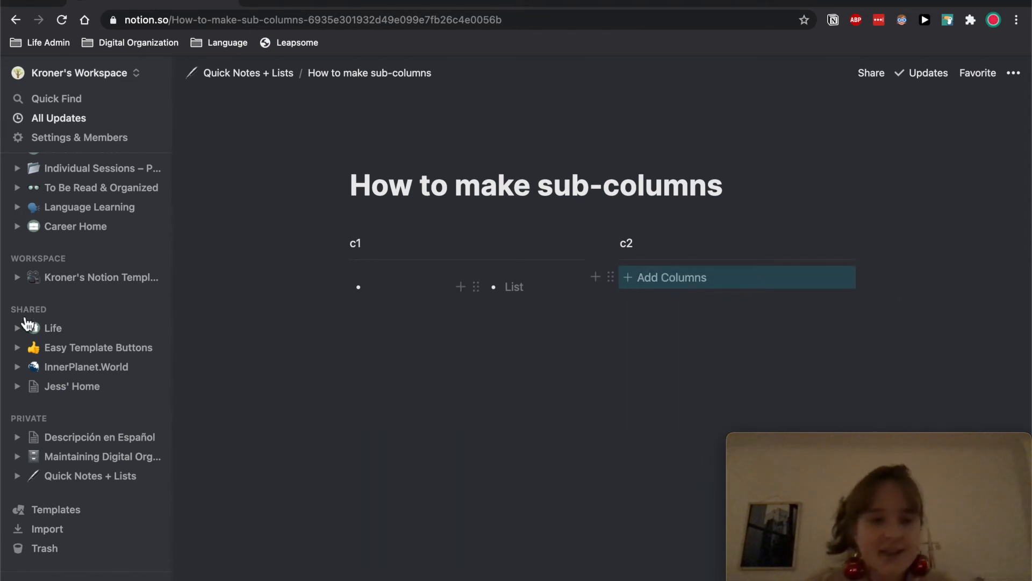
{"action": "mouse_move", "coordinate": [59, 356]}
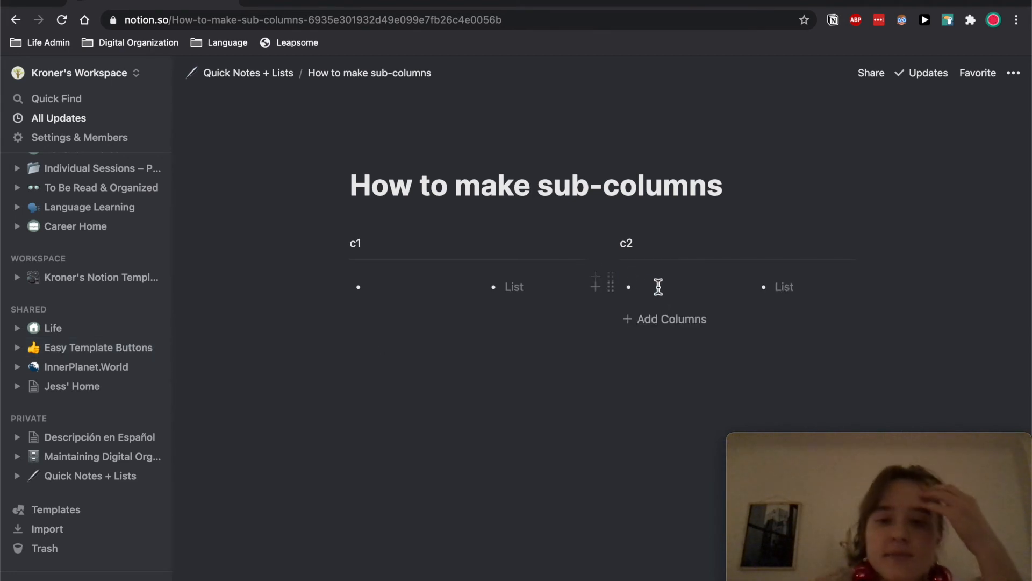
{"action": "mouse_move", "coordinate": [491, 324]}
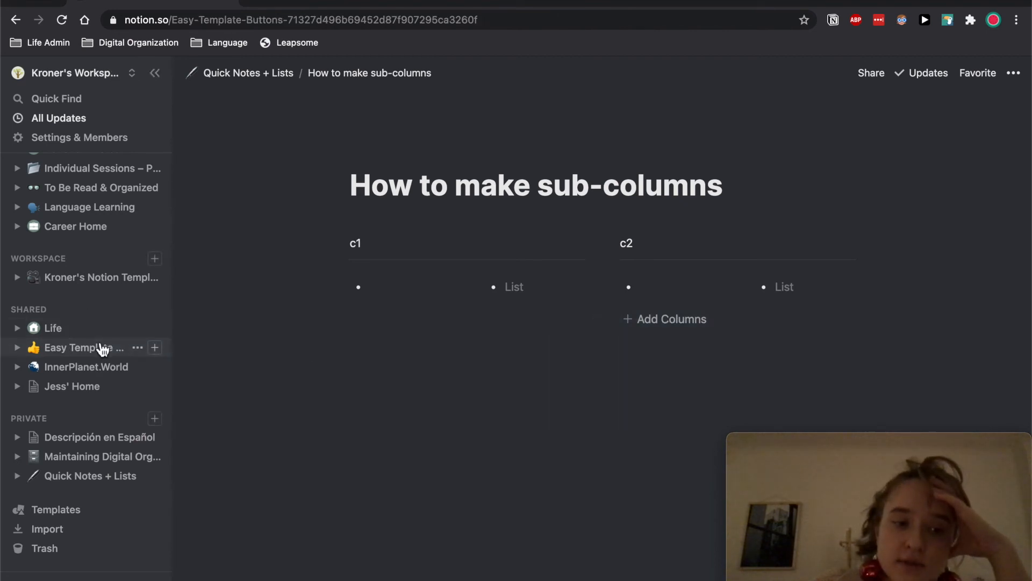
- On Easy Template Buttons, add a template button named 'Add a new to-do' below Add Columns via /templ
{"action": "left_click", "coordinate": [83, 347]}
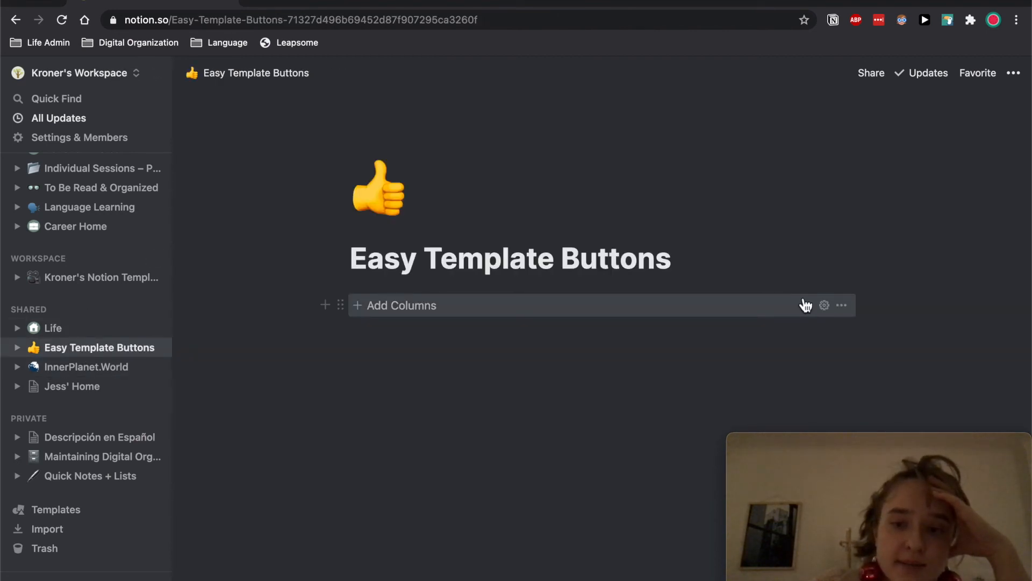
{"action": "type", "text": "/"}
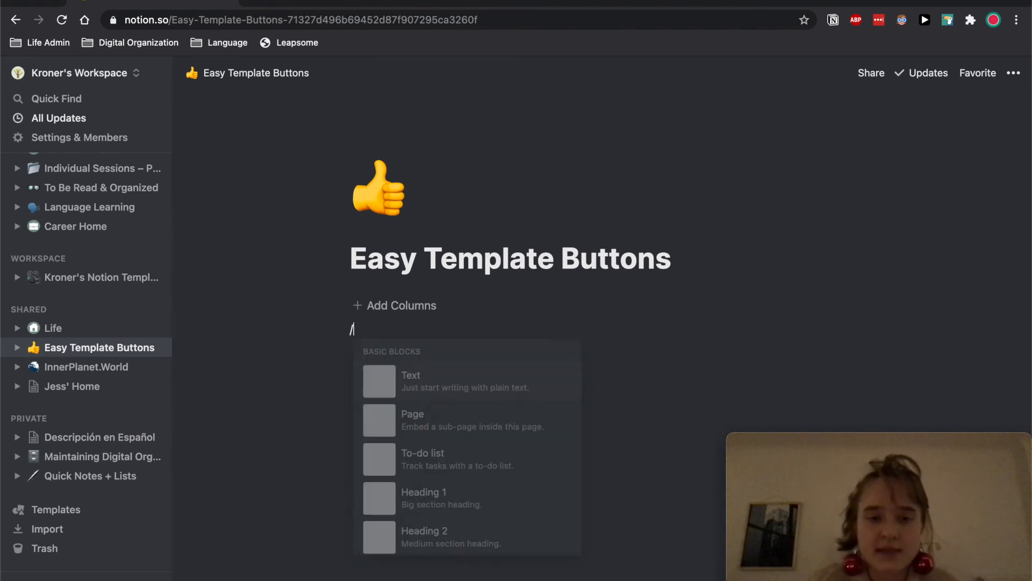
{"action": "type", "text": "templ"}
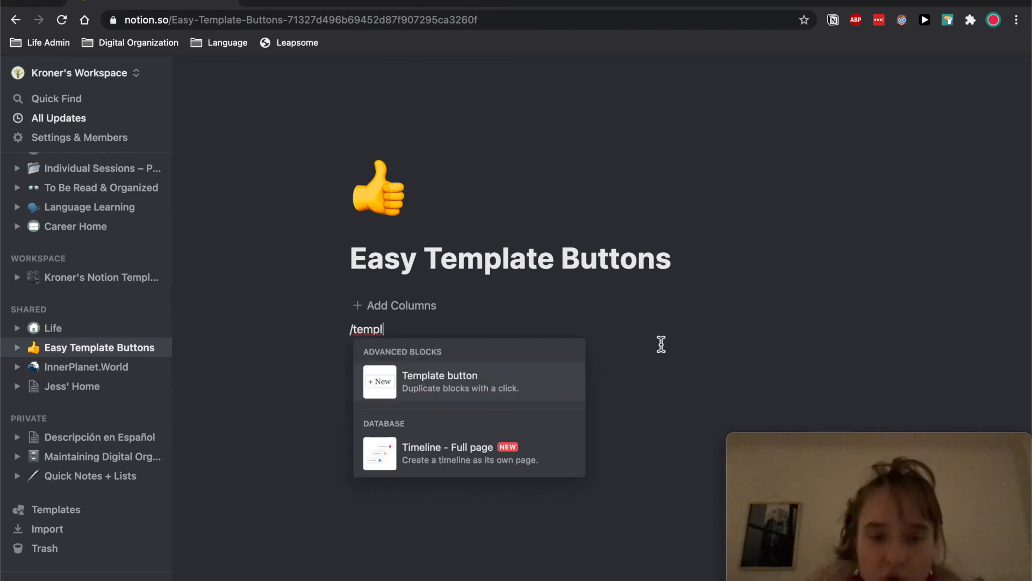
{"action": "left_click", "coordinate": [440, 381]}
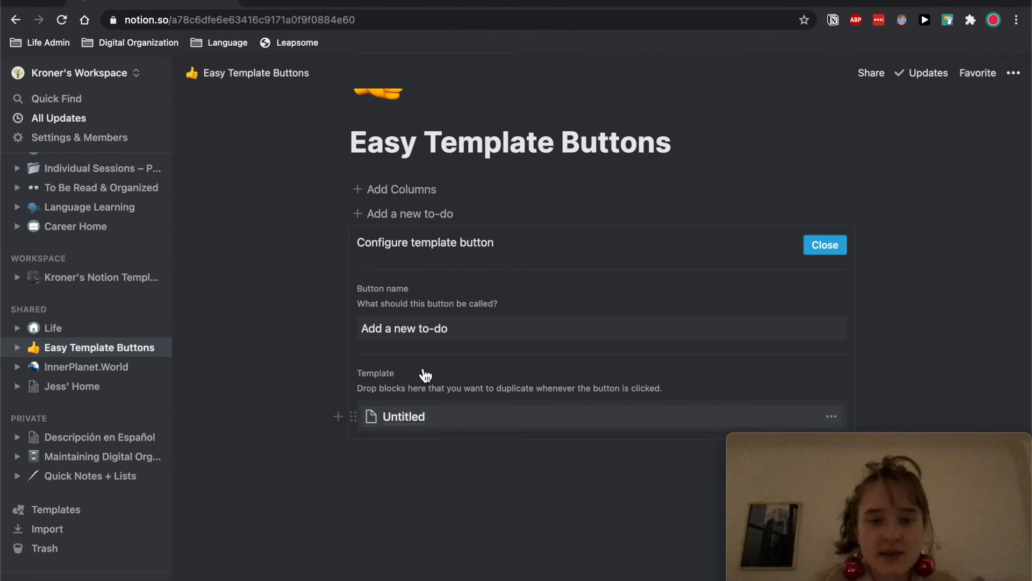
{"action": "left_click", "coordinate": [404, 415]}
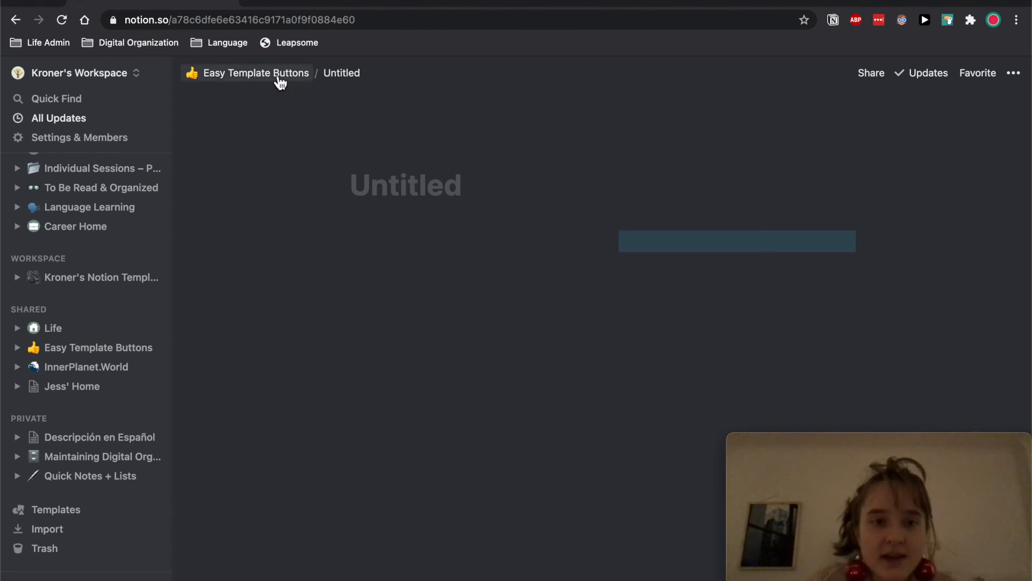
{"action": "left_click", "coordinate": [256, 73]}
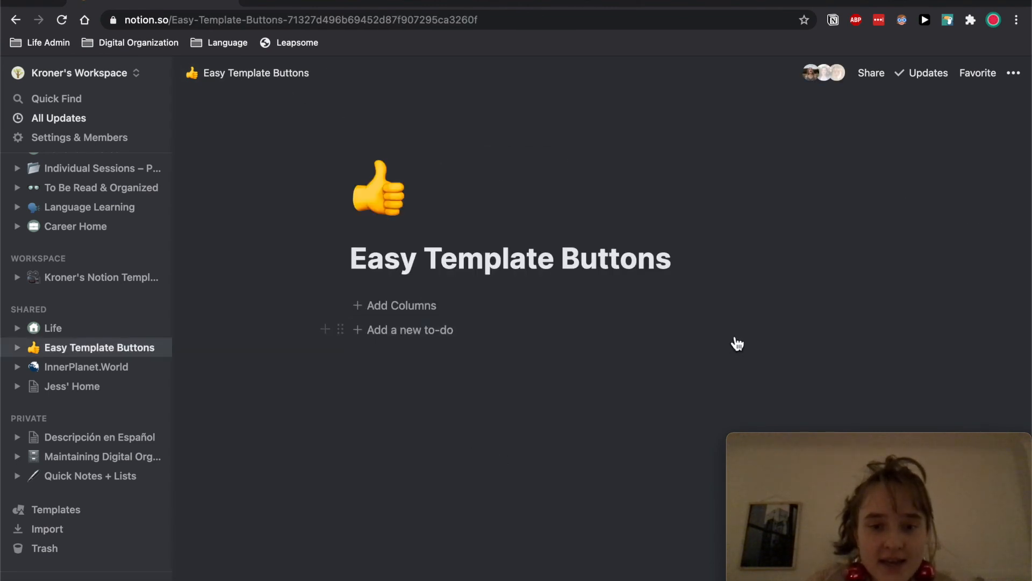
- Review the Add a new to-do button's template configuration and delete the button
{"action": "left_click", "coordinate": [409, 330]}
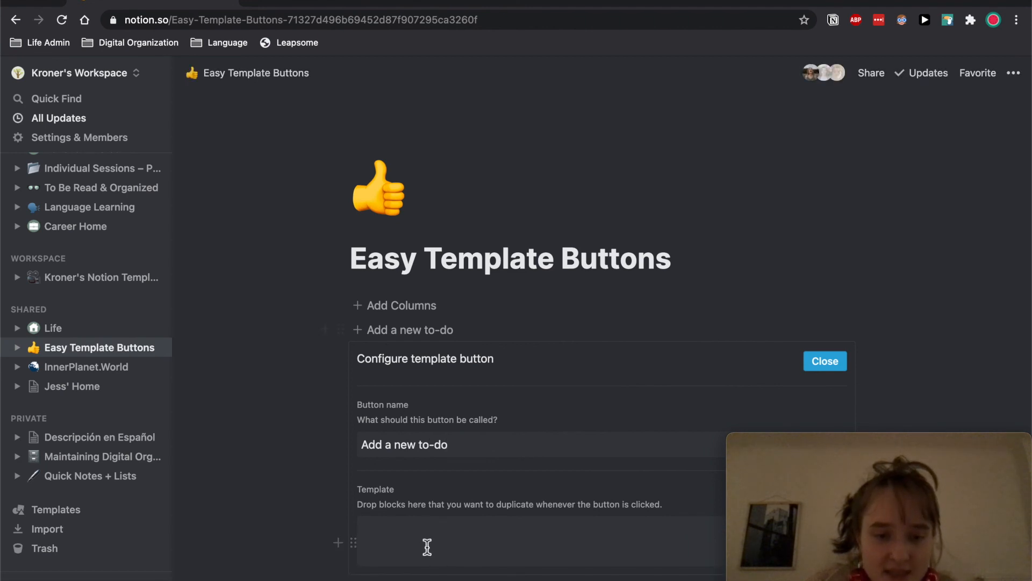
{"action": "scroll", "scroll_direction": "up", "scroll_amount": 3}
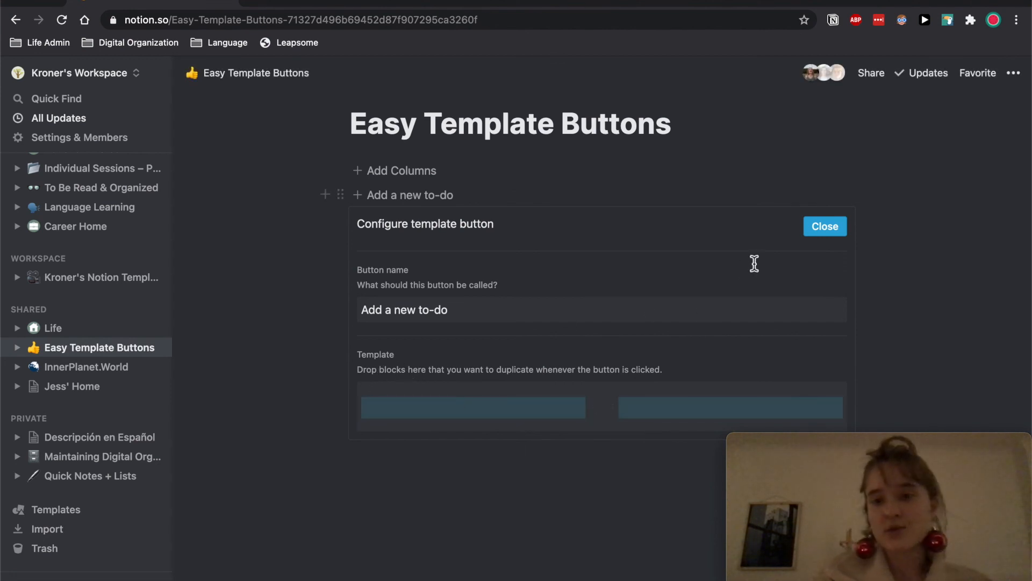
{"action": "left_click", "coordinate": [824, 226]}
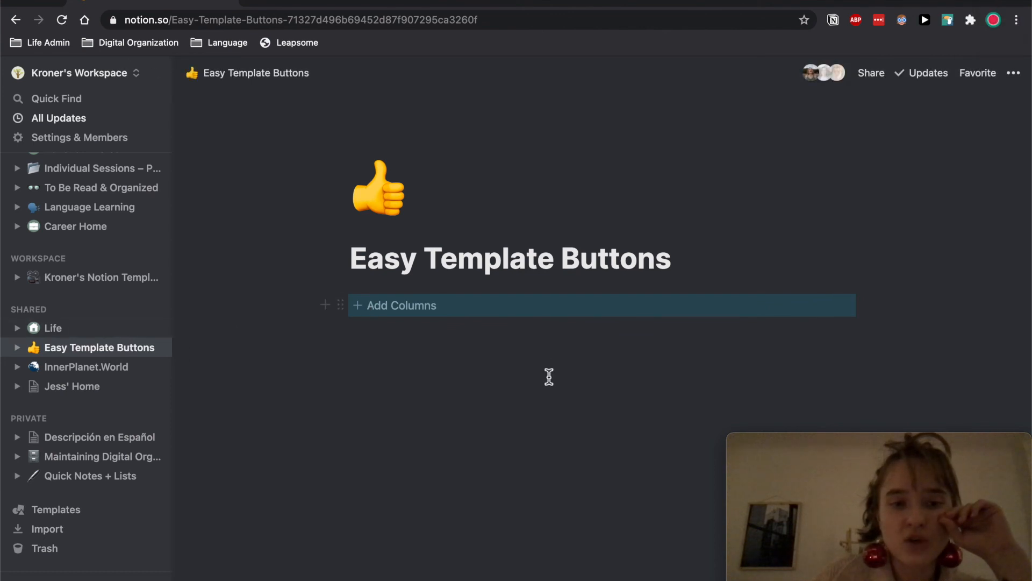
{"action": "mouse_move", "coordinate": [549, 377]}
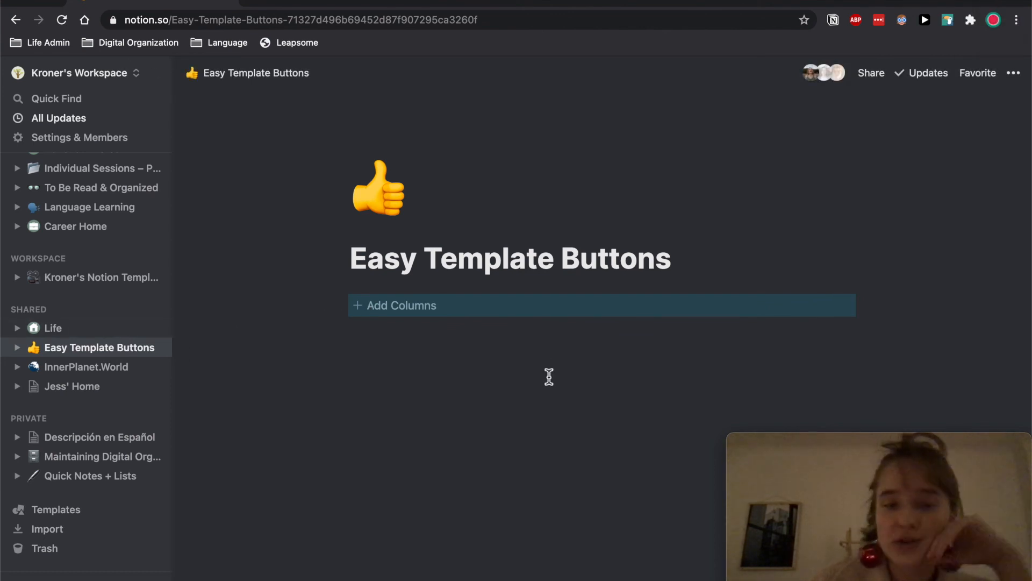